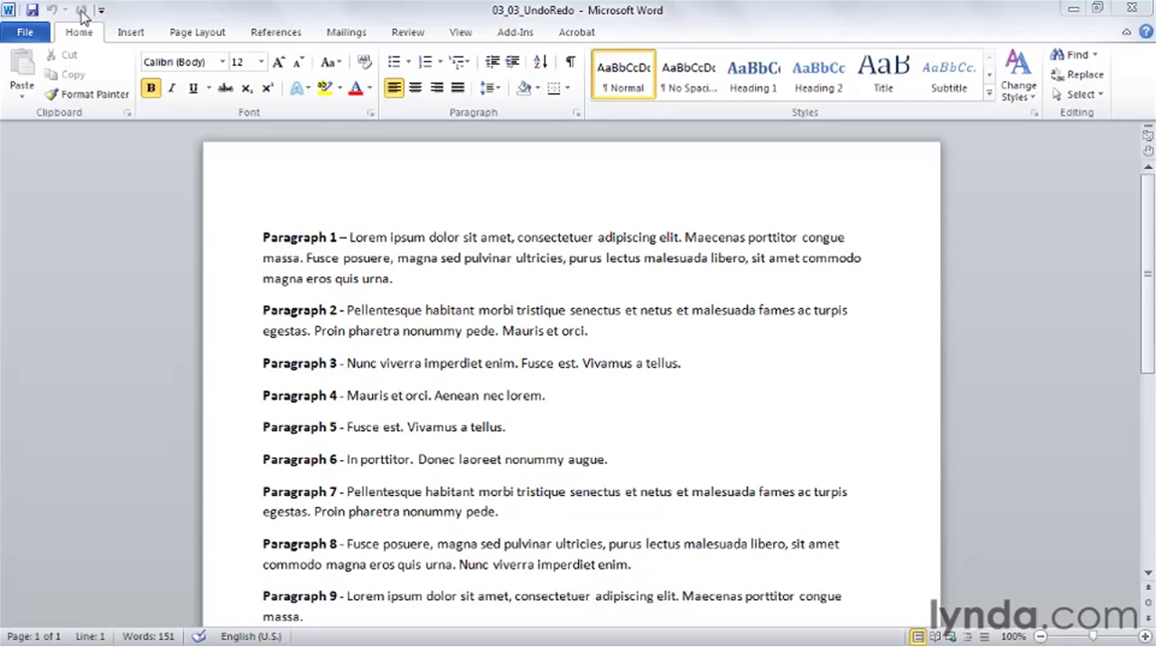
mouse_move(74, 33)
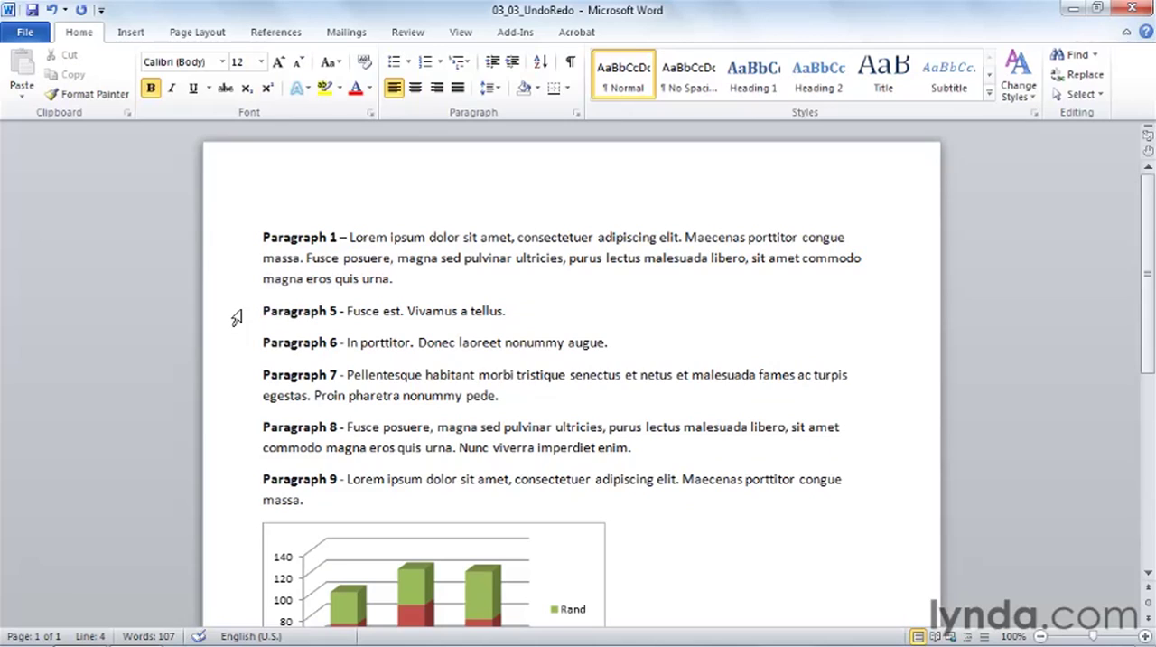
Delete Paragraphs 2–4, then undo once so Paragraph 4 returns after Paragraph 1
click(264, 311)
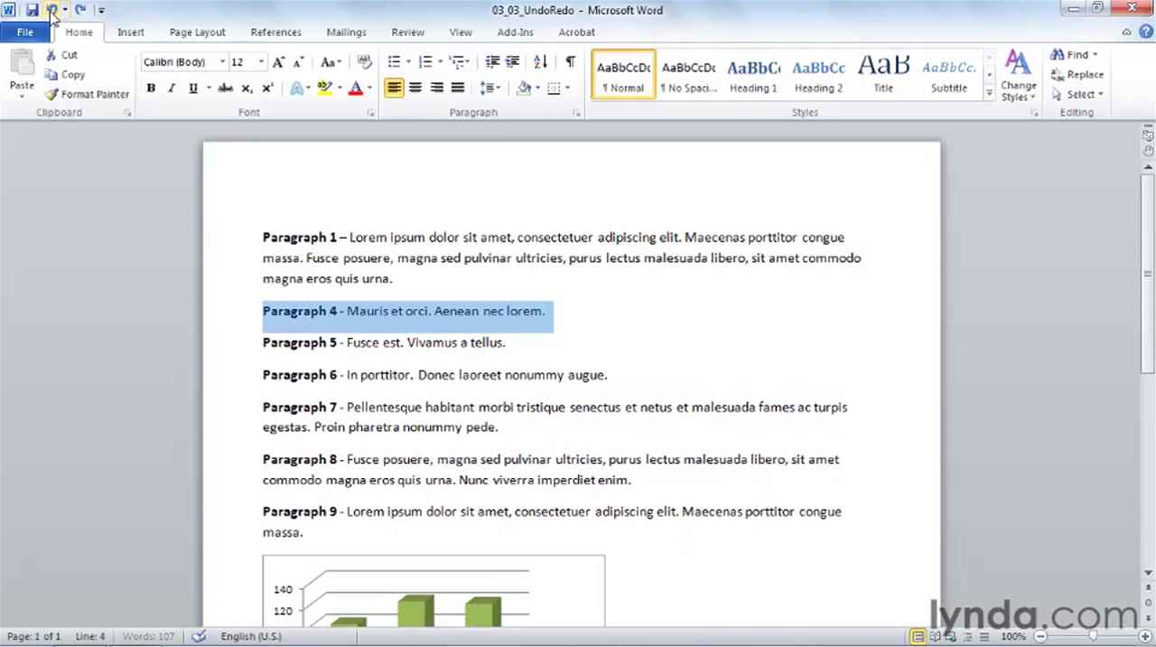
Redo the deletion so Paragraph 4 disappears and Paragraph 5 follows Paragraph 1
click(79, 11)
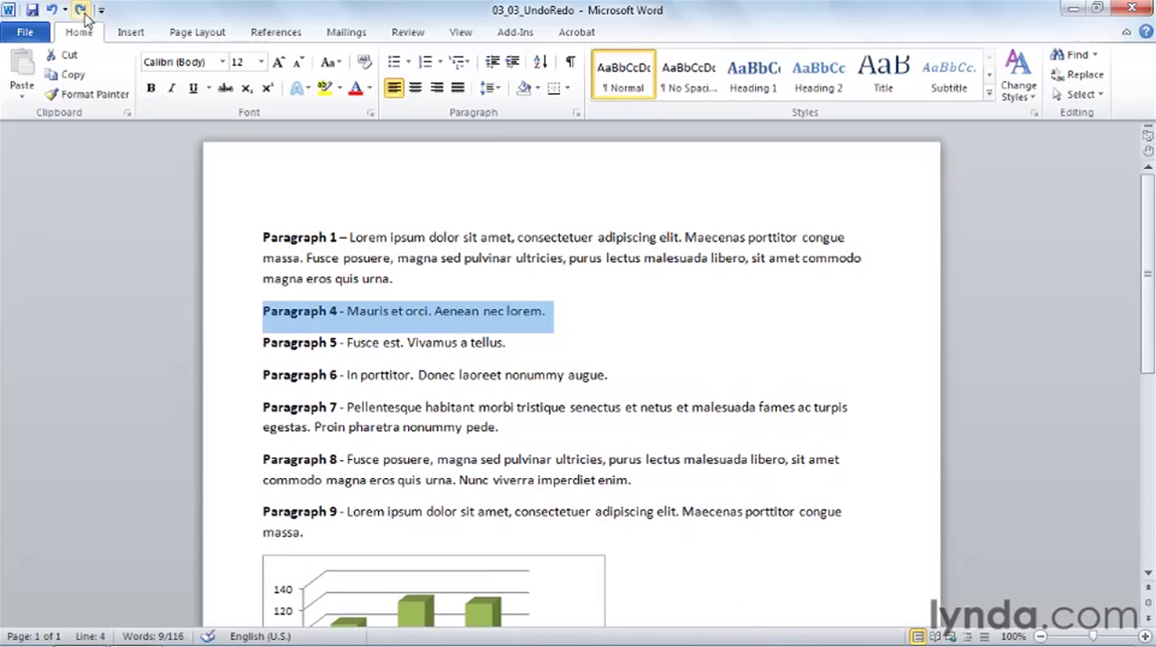
mouse_move(81, 18)
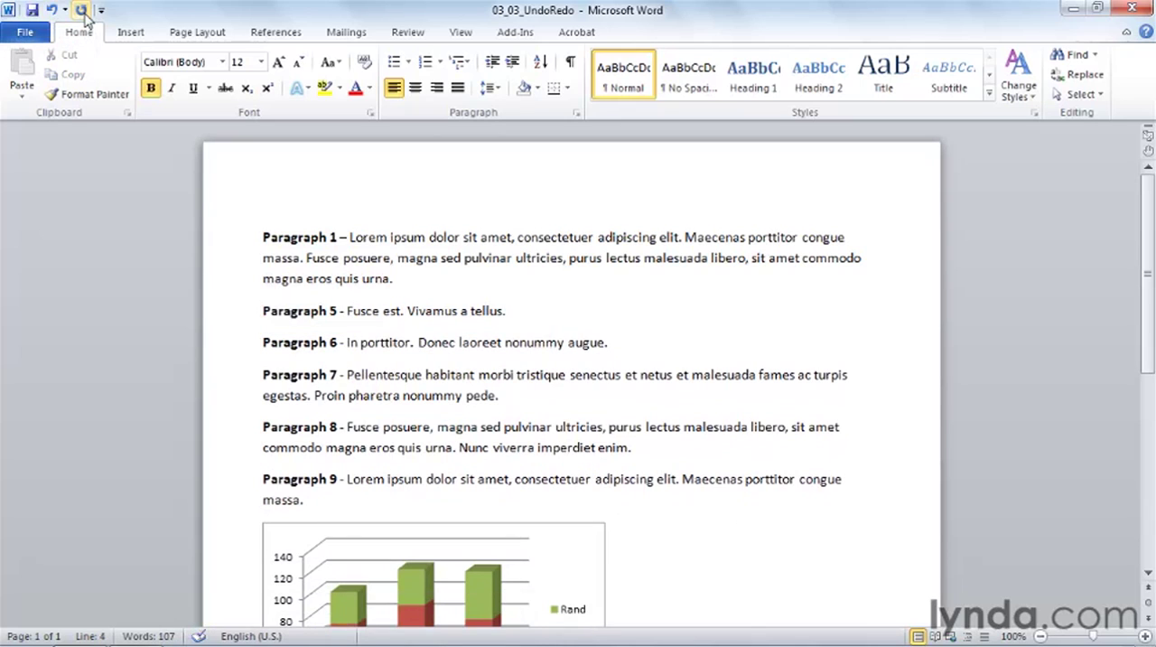
click(80, 11)
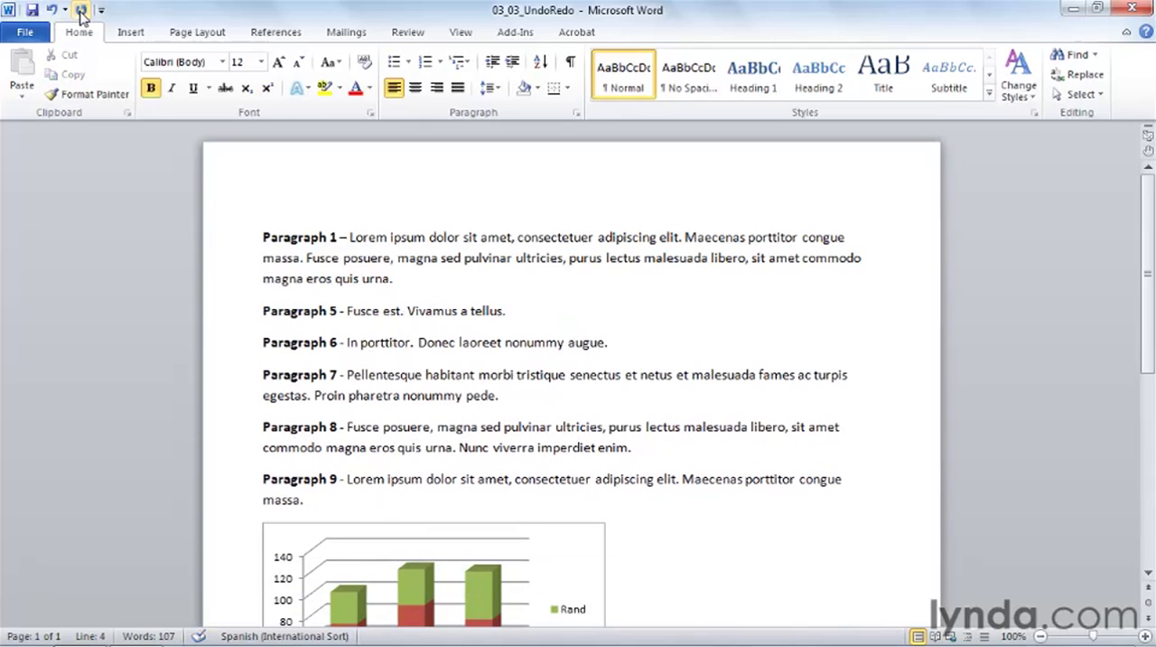
click(264, 311)
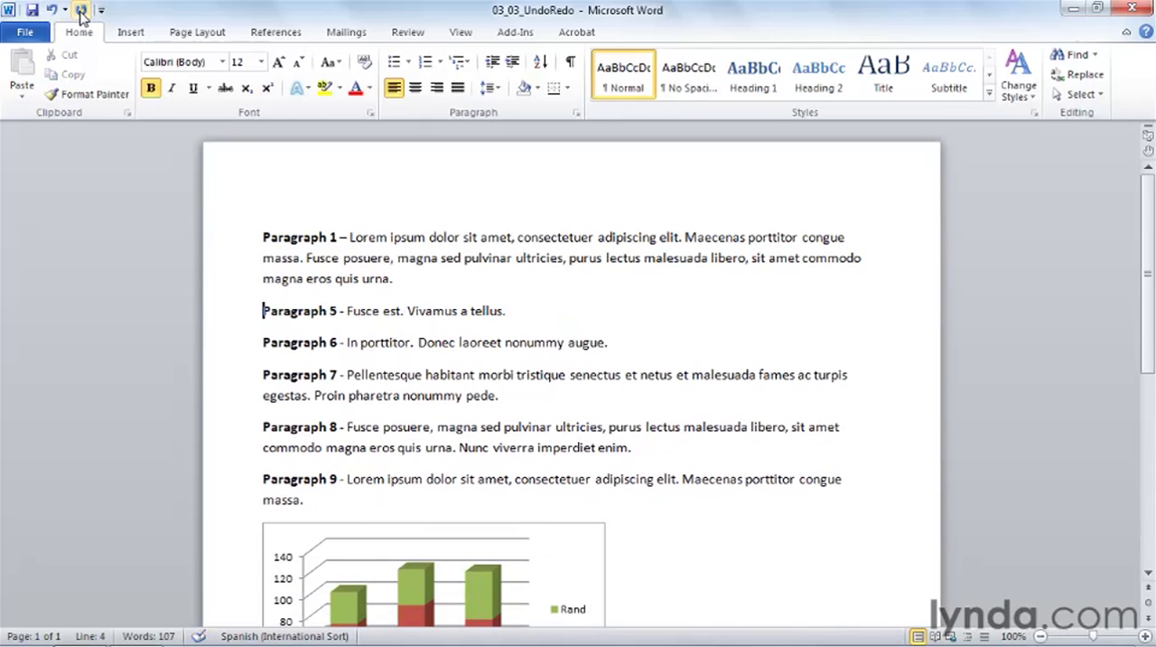
Use the Undo history's last Clear entry to restore Paragraphs 2, 3 and 4 at once
click(63, 11)
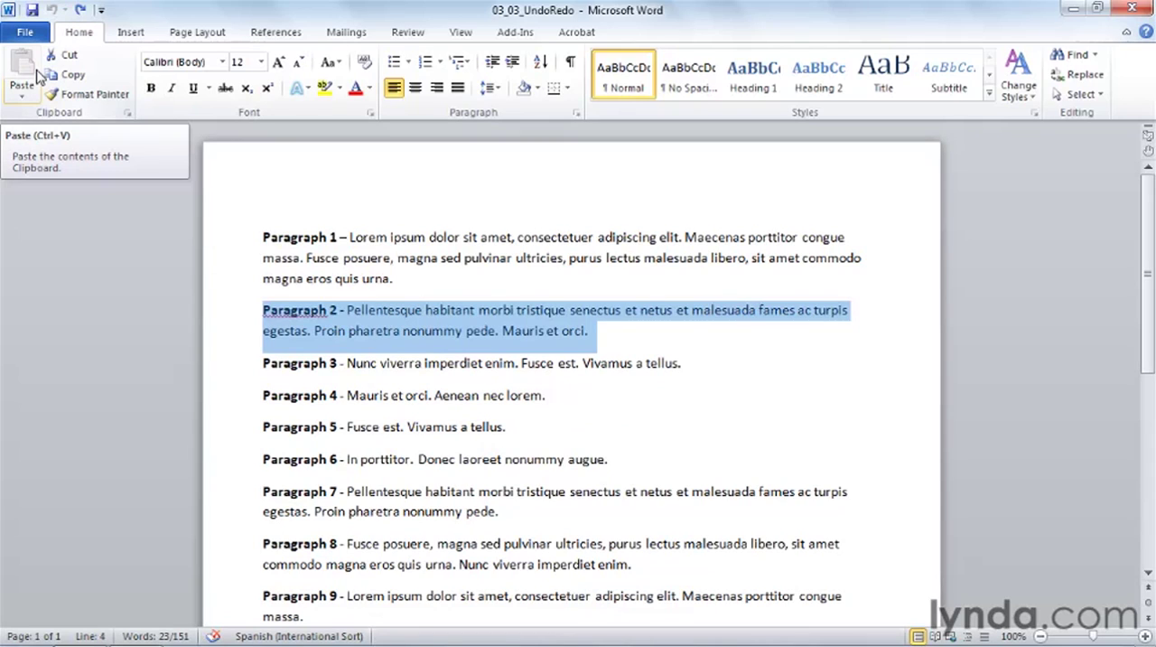
mouse_move(80, 10)
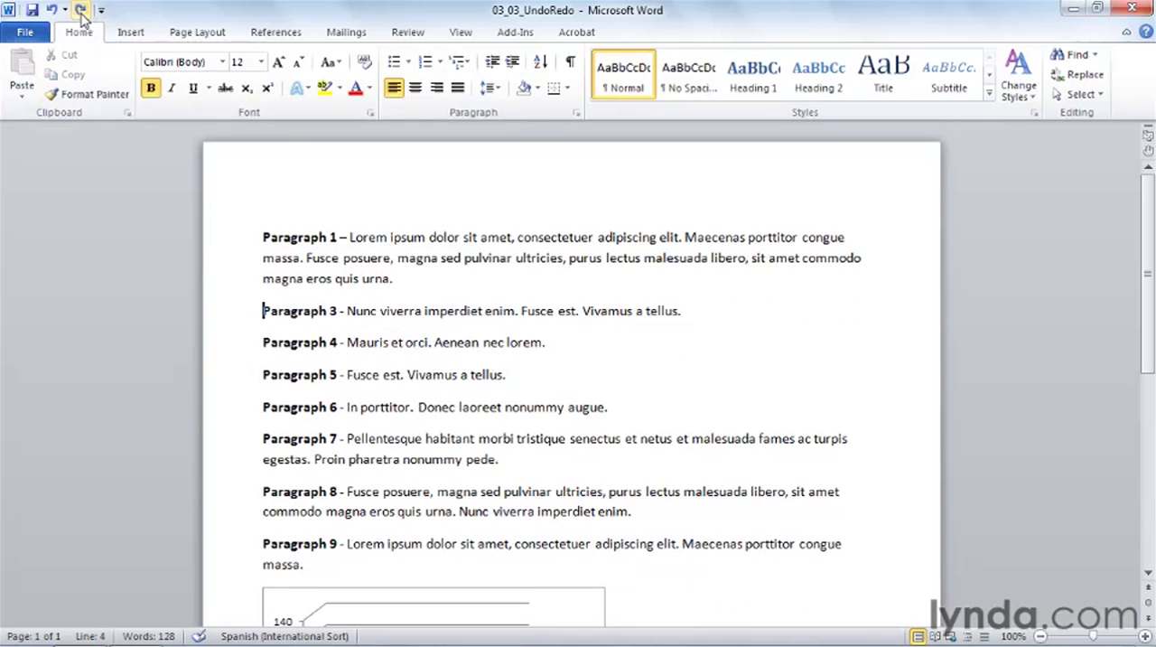
click(80, 11)
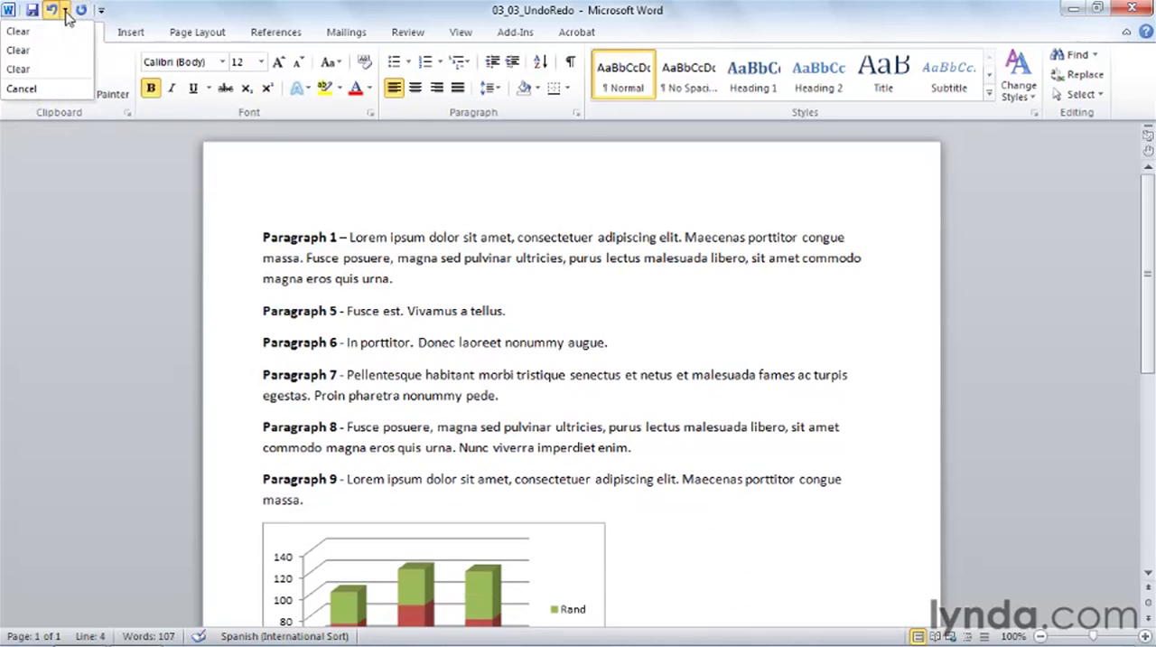
click(51, 11)
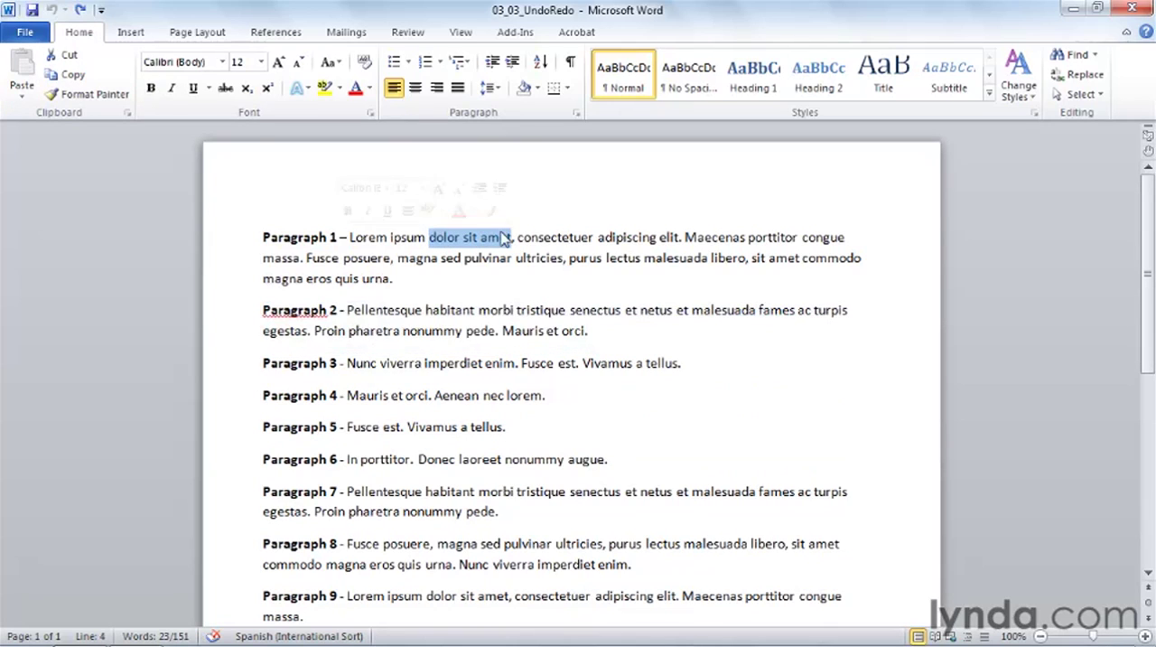
Bold 'dolor sit amet' with Ctrl+B, then repeat bold on habitant and malesuada
click(152, 87)
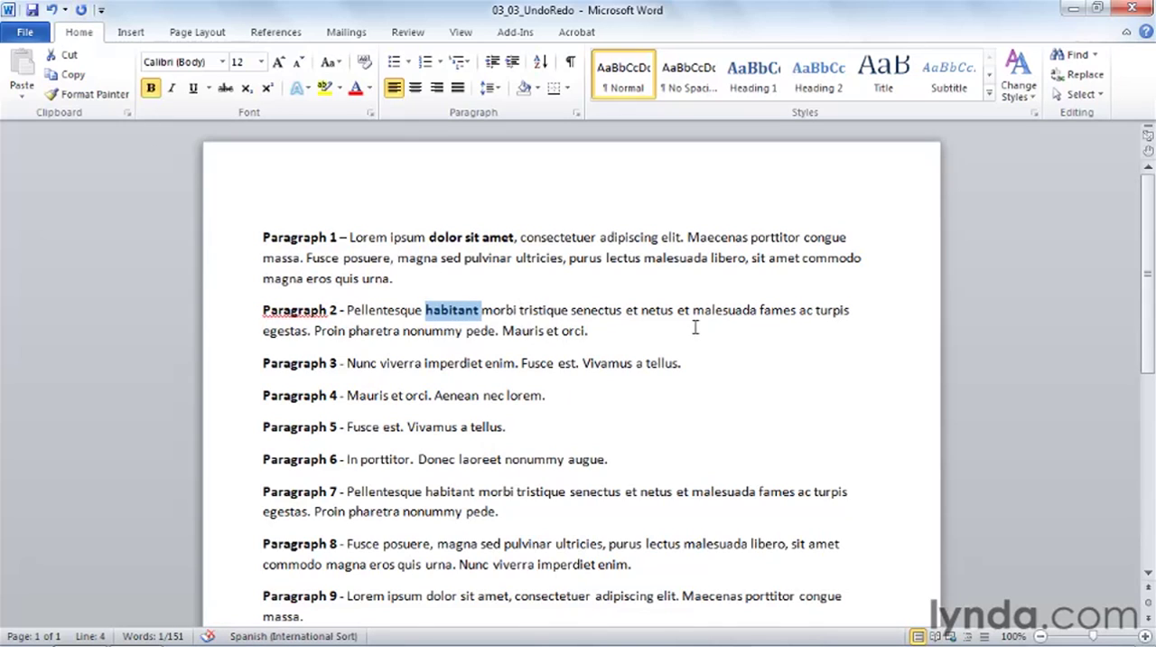
click(80, 9)
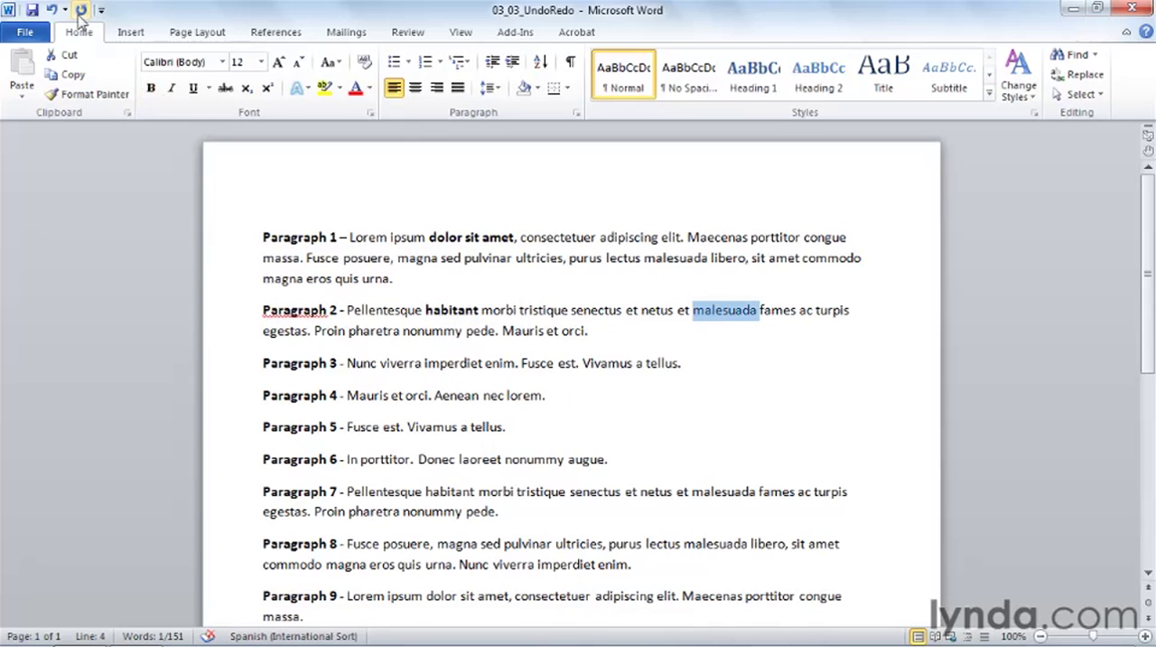
click(150, 87)
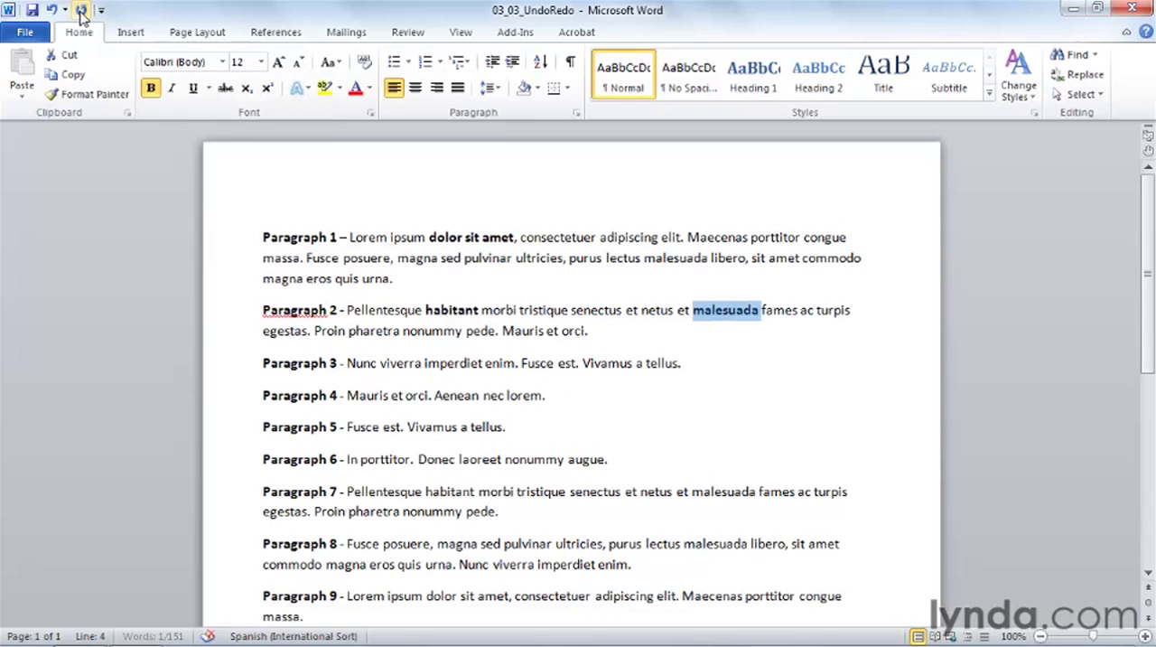
Repeat the bold formatting (F4 / Ctrl+Y) on turpis and tellus
click(82, 11)
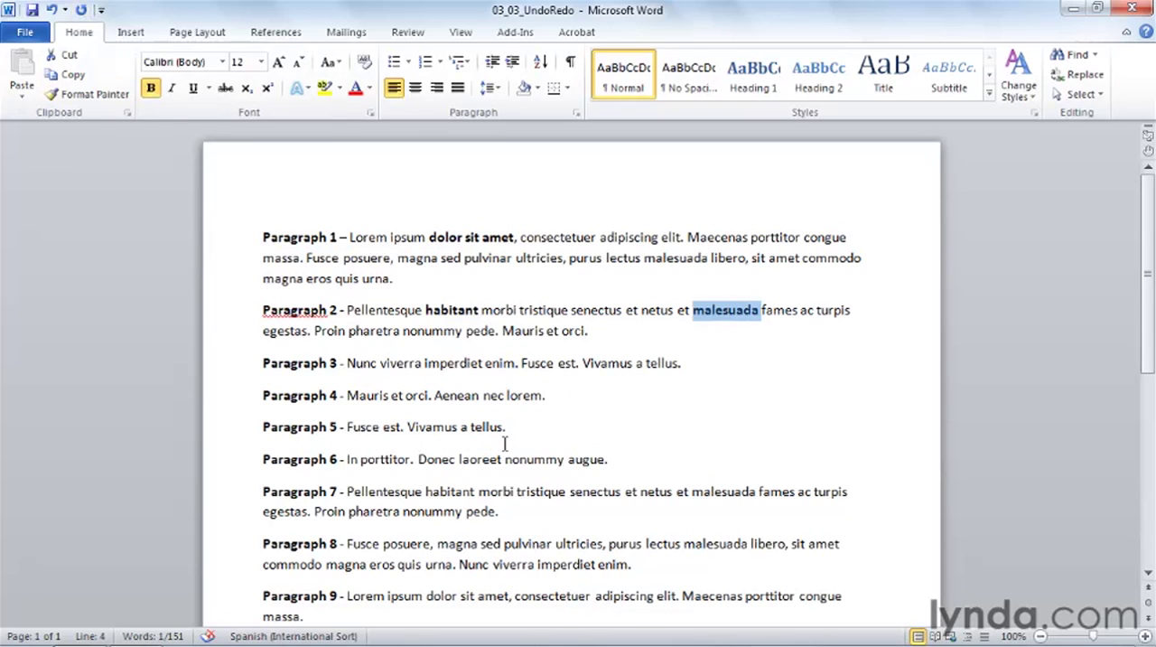
mouse_move(625, 438)
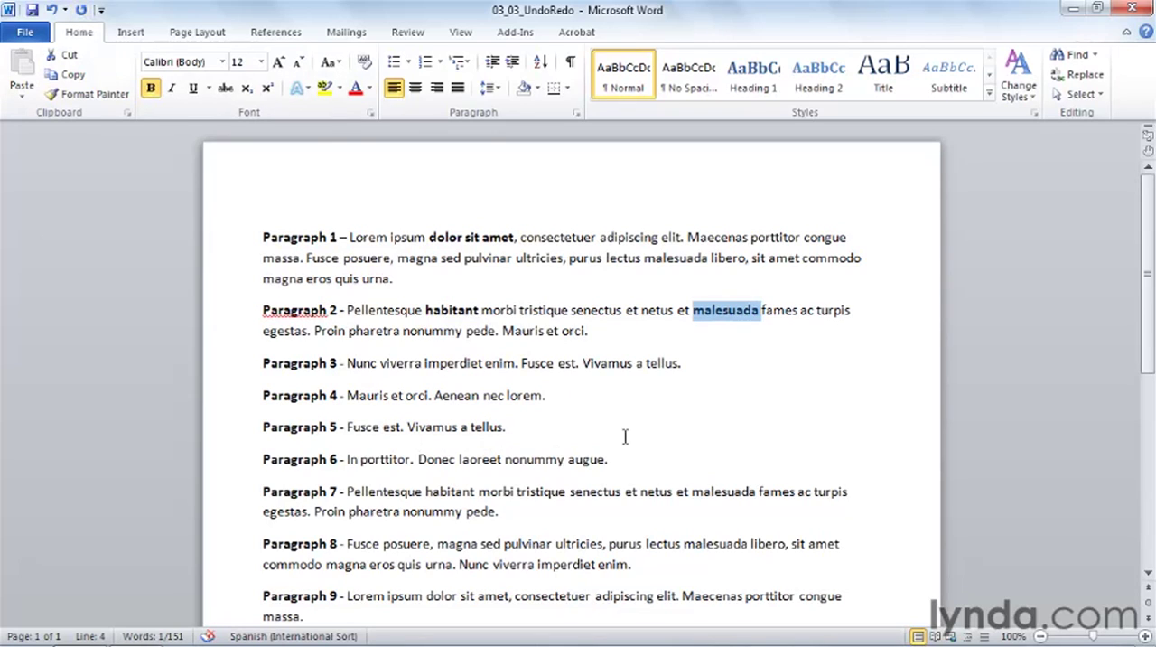
key(ctrl+y)
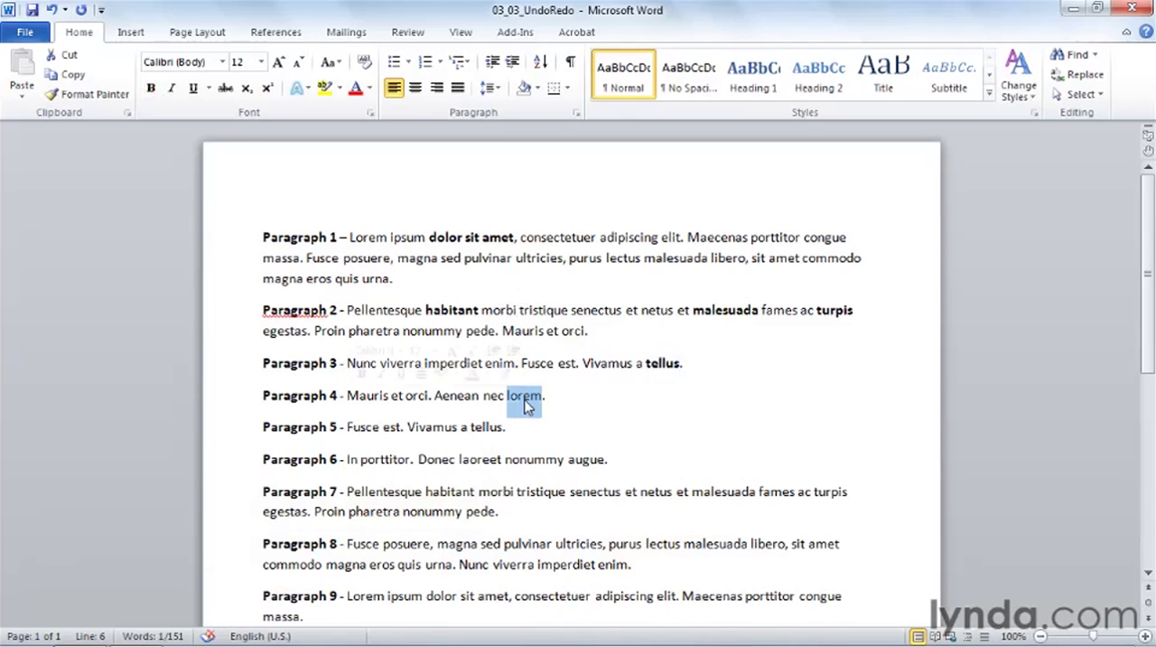
click(149, 87)
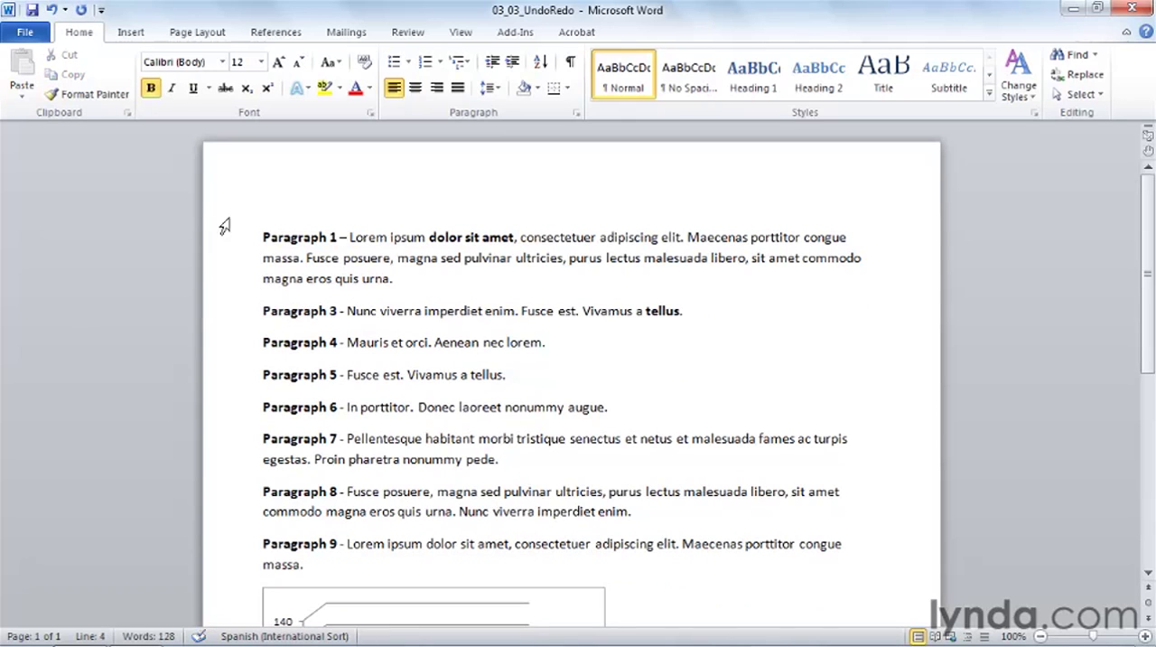
Delete Paragraph 2, undo to restore it, then redo so it is removed again
click(80, 11)
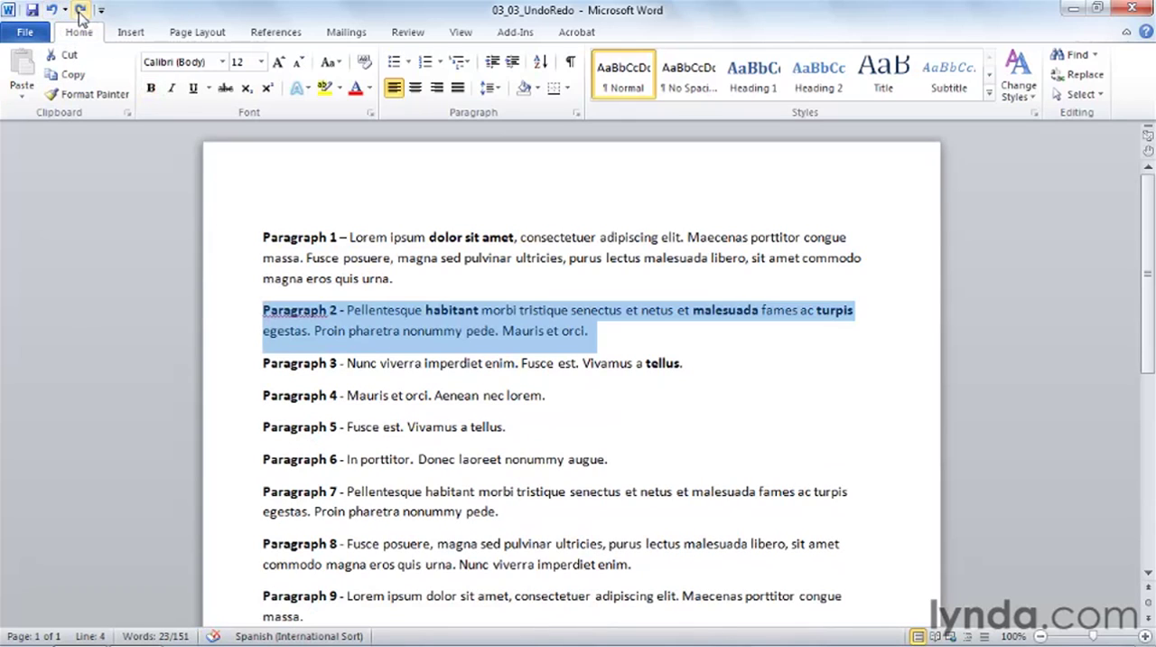
mouse_move(80, 11)
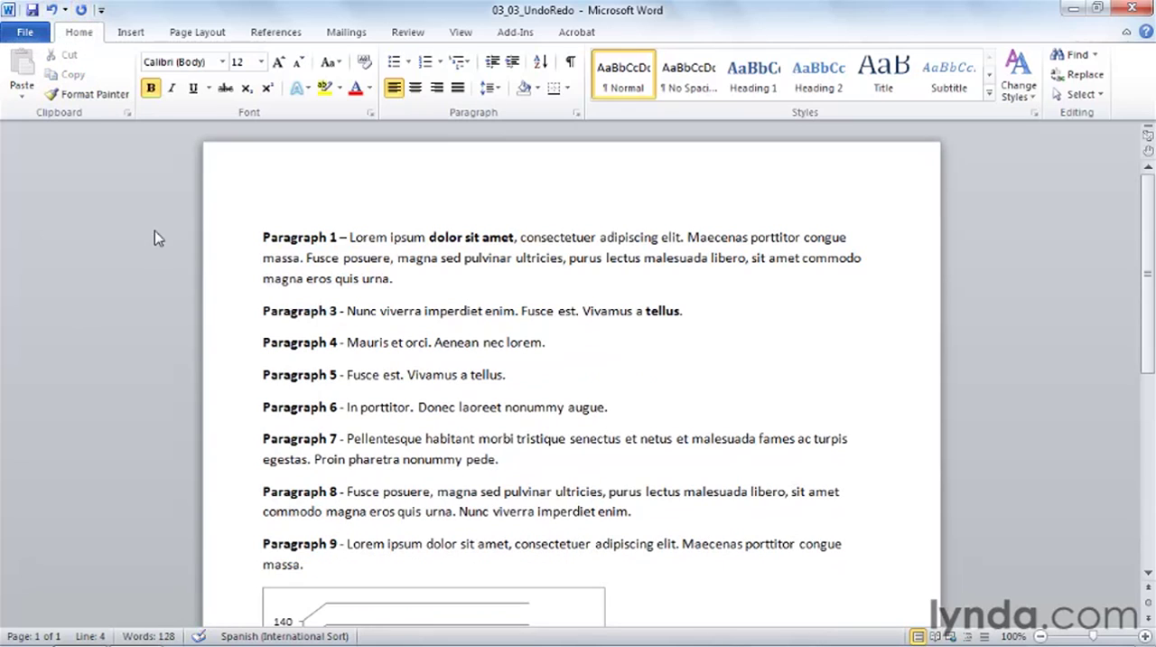
double_click(662, 311)
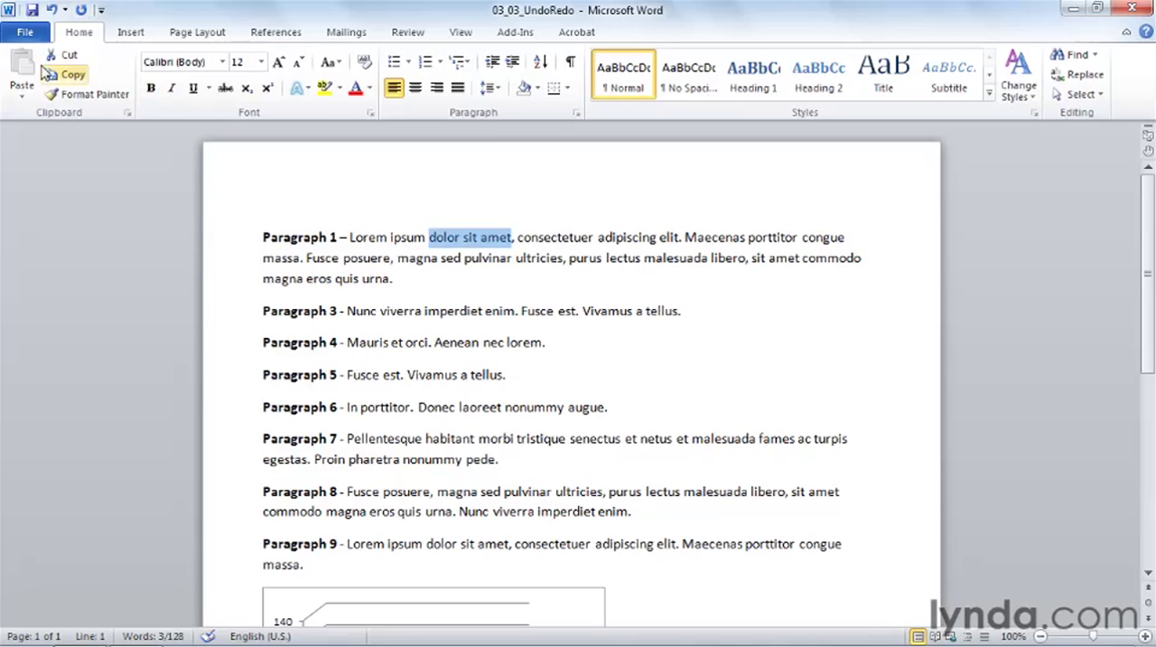
Undo repeatedly until Paragraph 2 returns and all bold words are unbolded
click(65, 10)
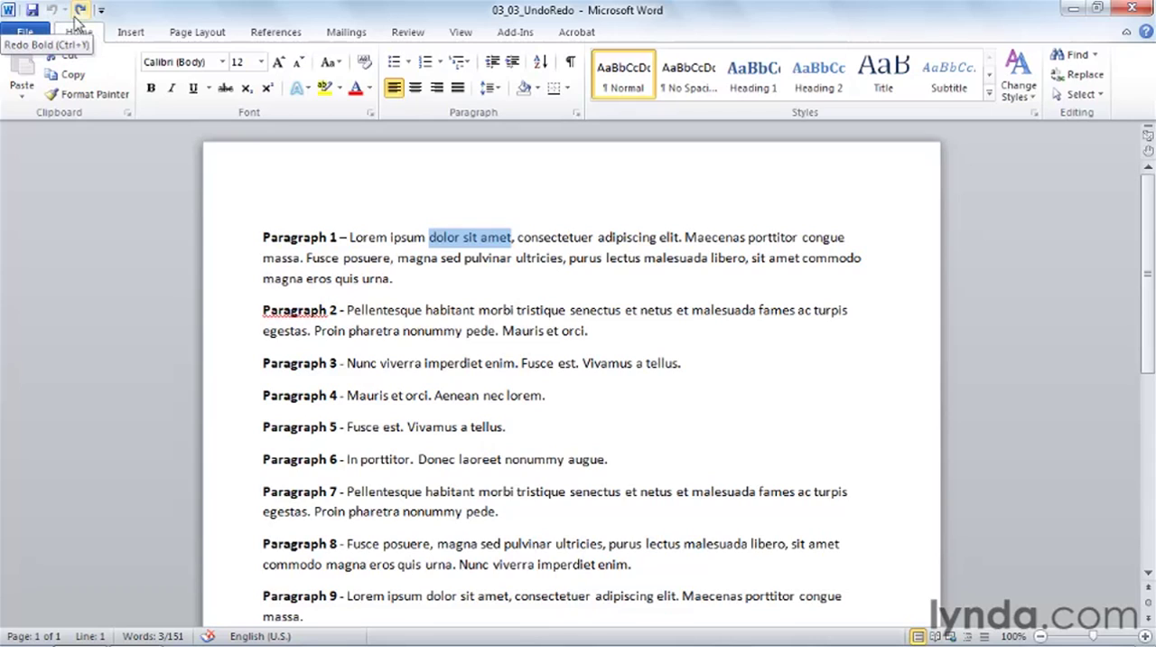
mouse_move(235, 304)
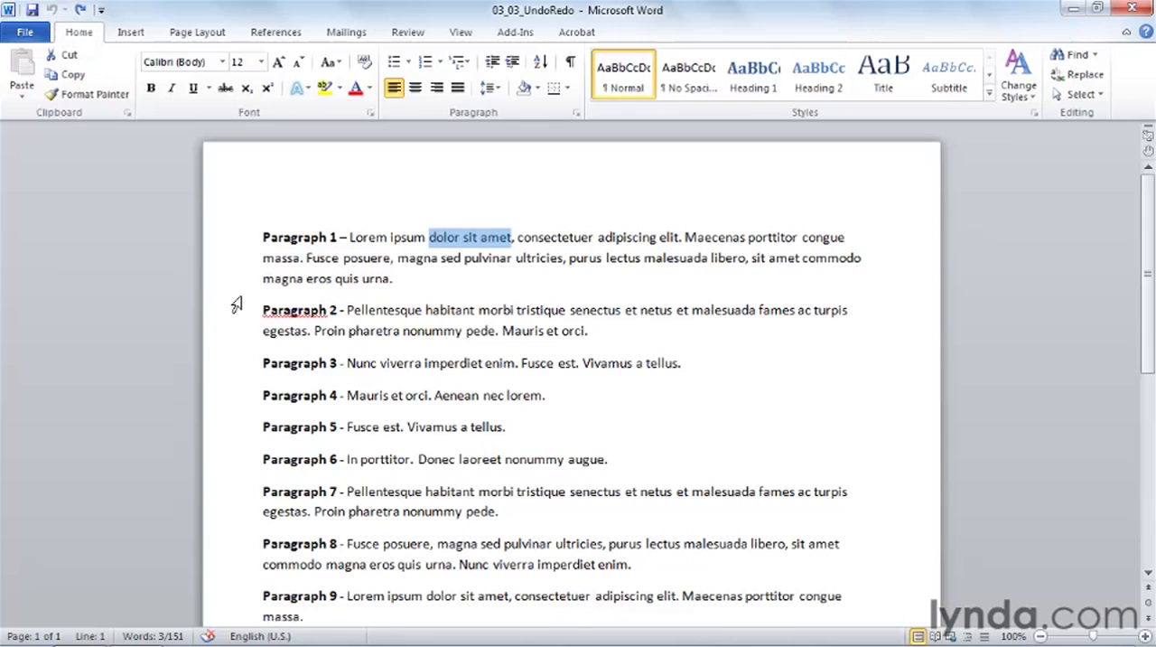